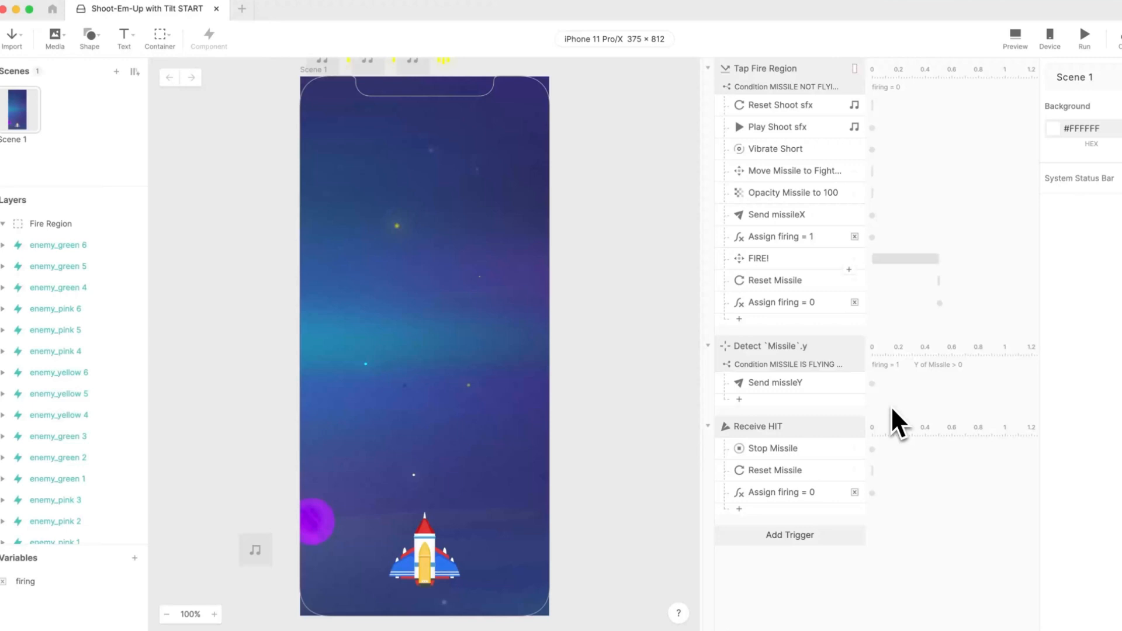
{"action": "mouse_move", "coordinate": [874, 485]}
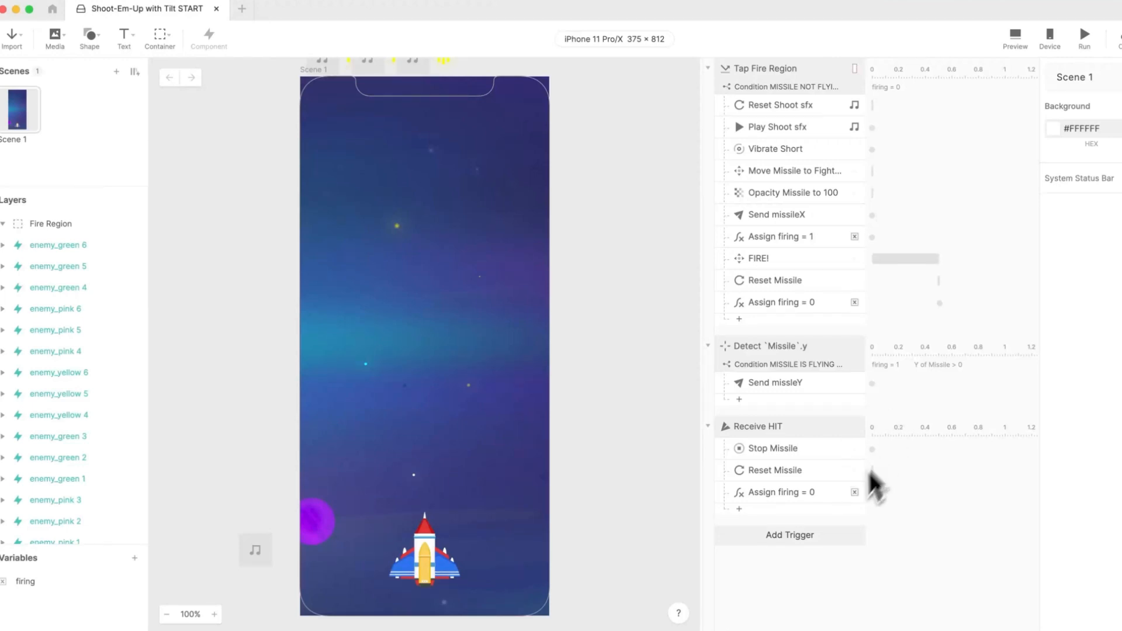
- Add a Tilt sensor trigger from the trigger list
{"action": "left_click", "coordinate": [789, 535]}
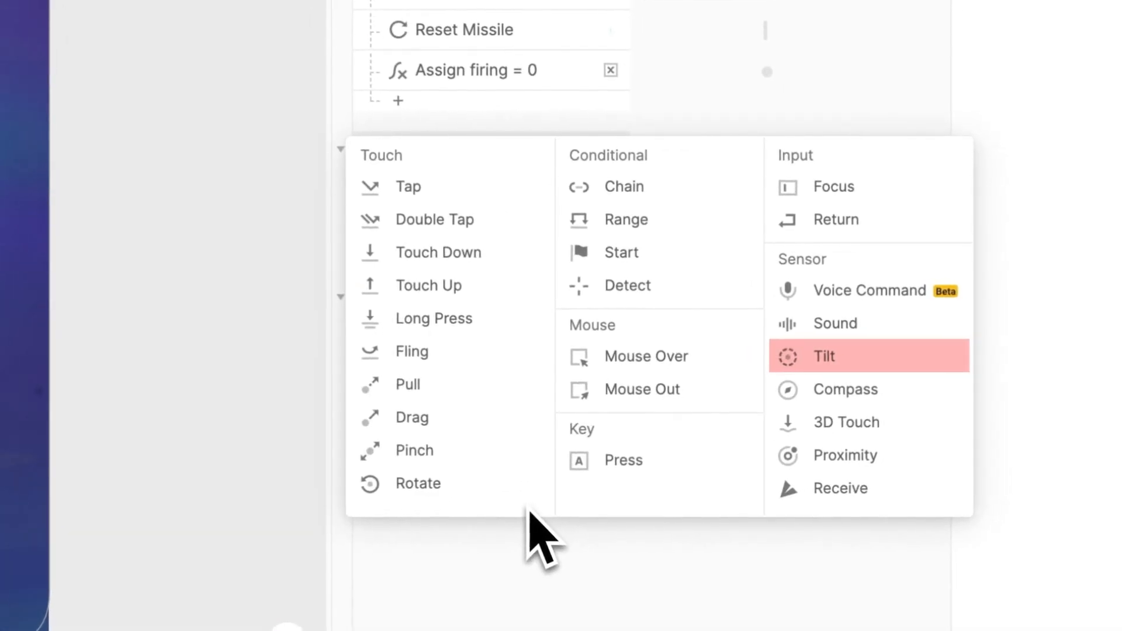
{"action": "left_click", "coordinate": [824, 355]}
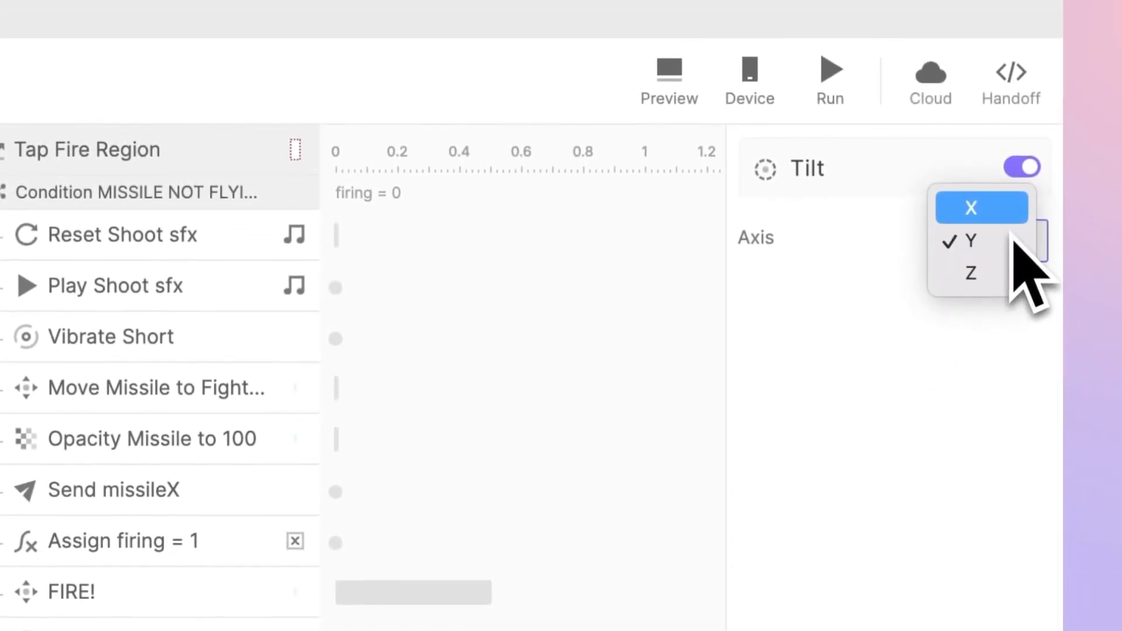
{"action": "mouse_move", "coordinate": [971, 273]}
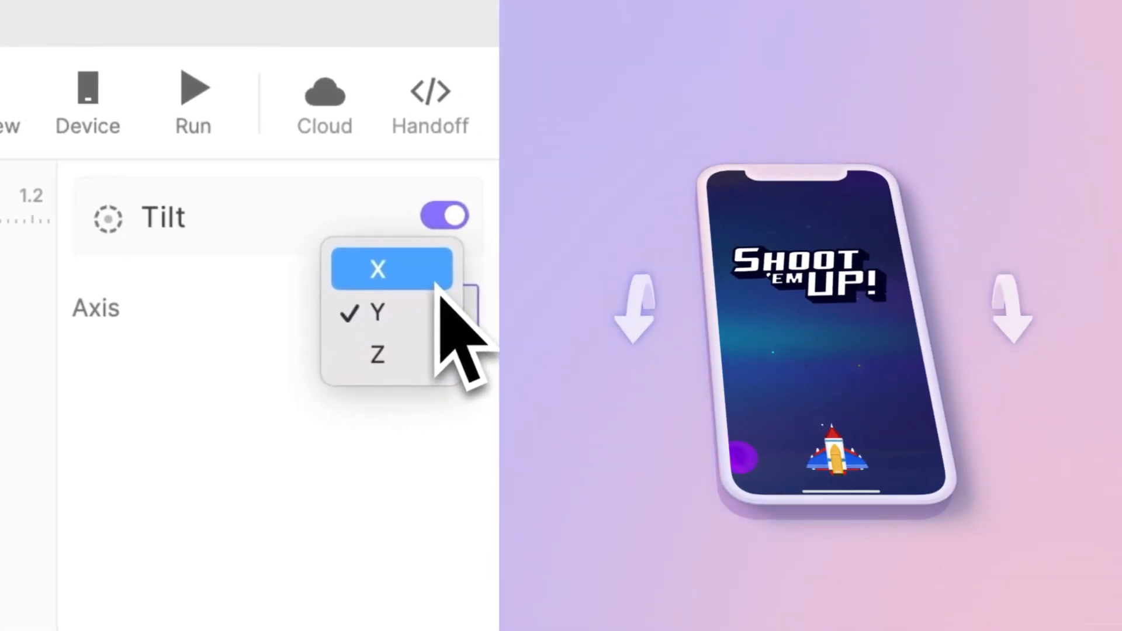
- Keep Axis on Y and add a Move response targeting the Fighter layer
{"action": "left_click", "coordinate": [378, 313]}
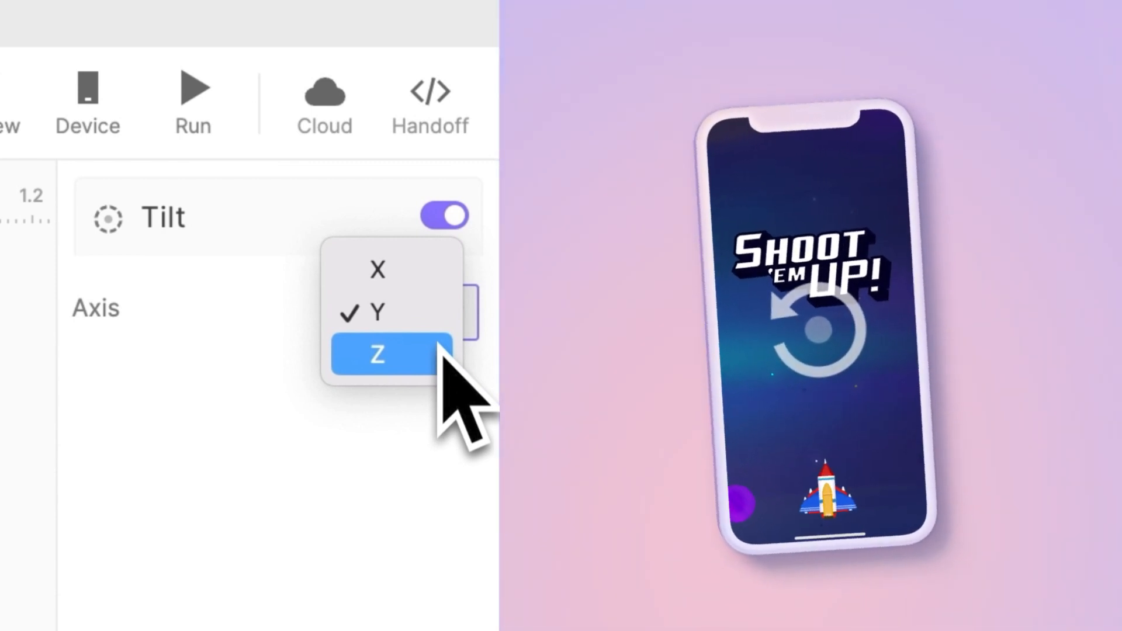
{"action": "left_click", "coordinate": [376, 356]}
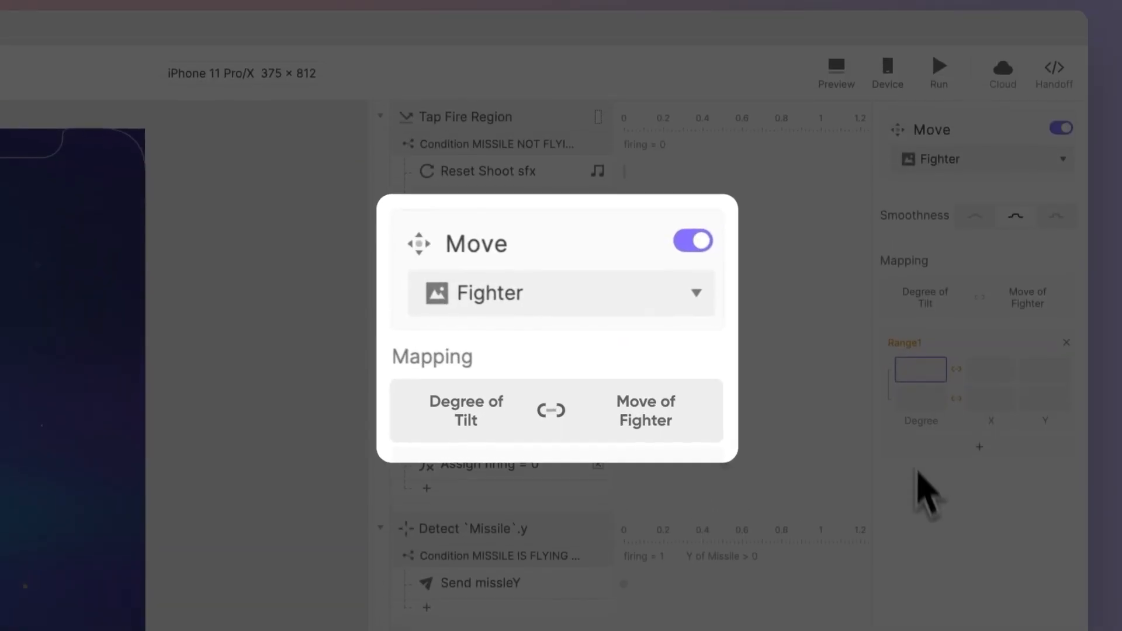
- Enter Range1 as Degree -10 → X 63 and Degree 10 → X 312
{"action": "left_click", "coordinate": [643, 409]}
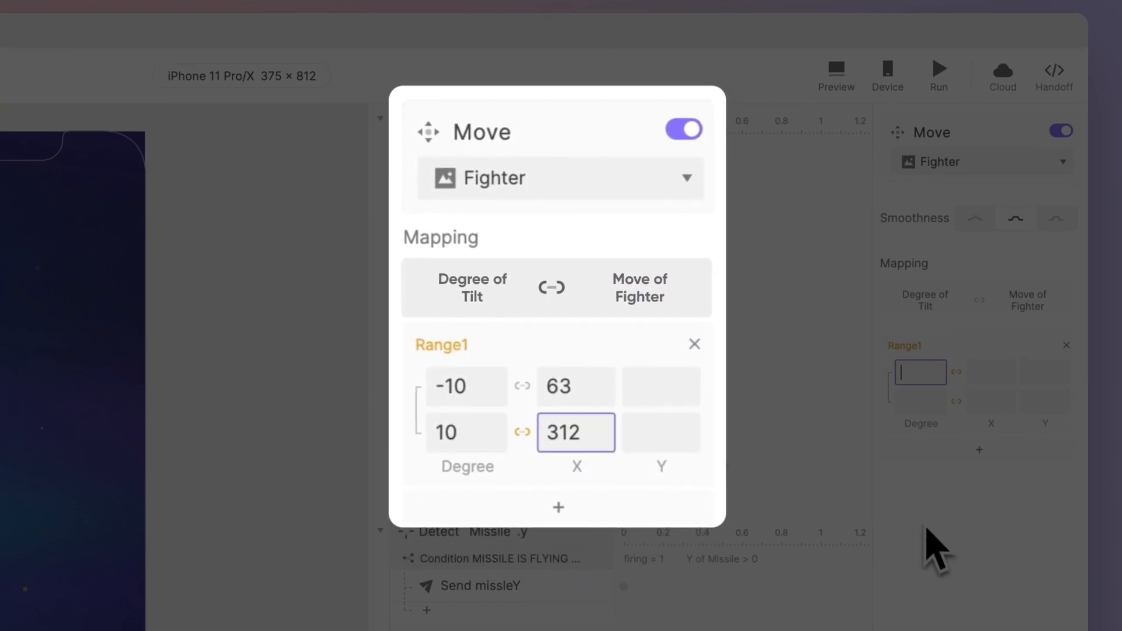
{"action": "left_click", "coordinate": [467, 386]}
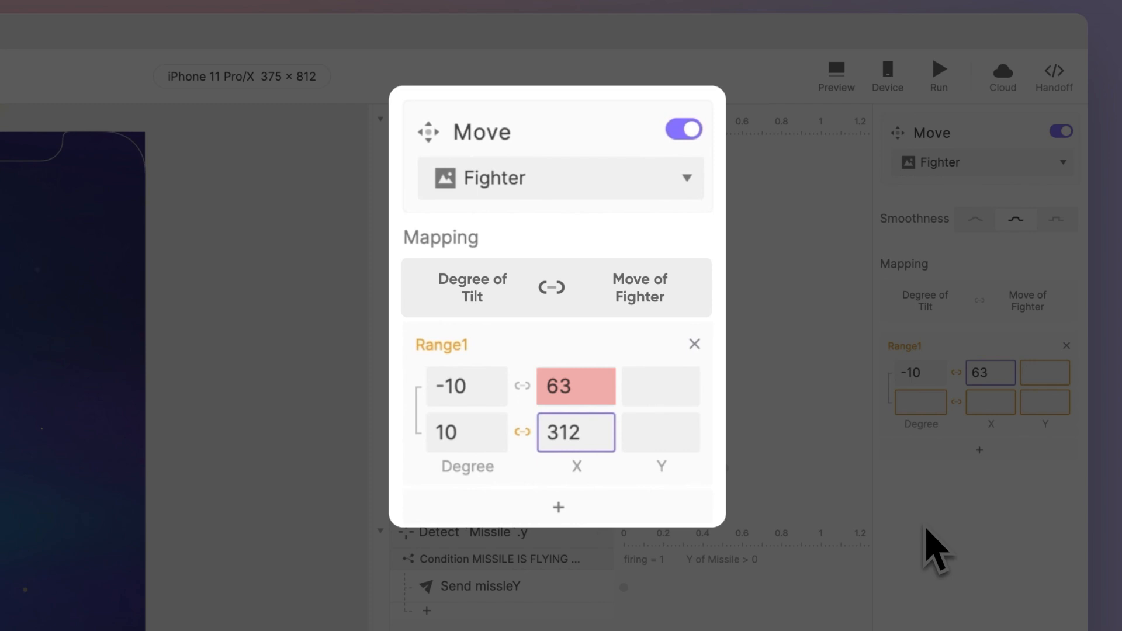
{"action": "left_click", "coordinate": [466, 431]}
{"action": "type", "text": "10"}
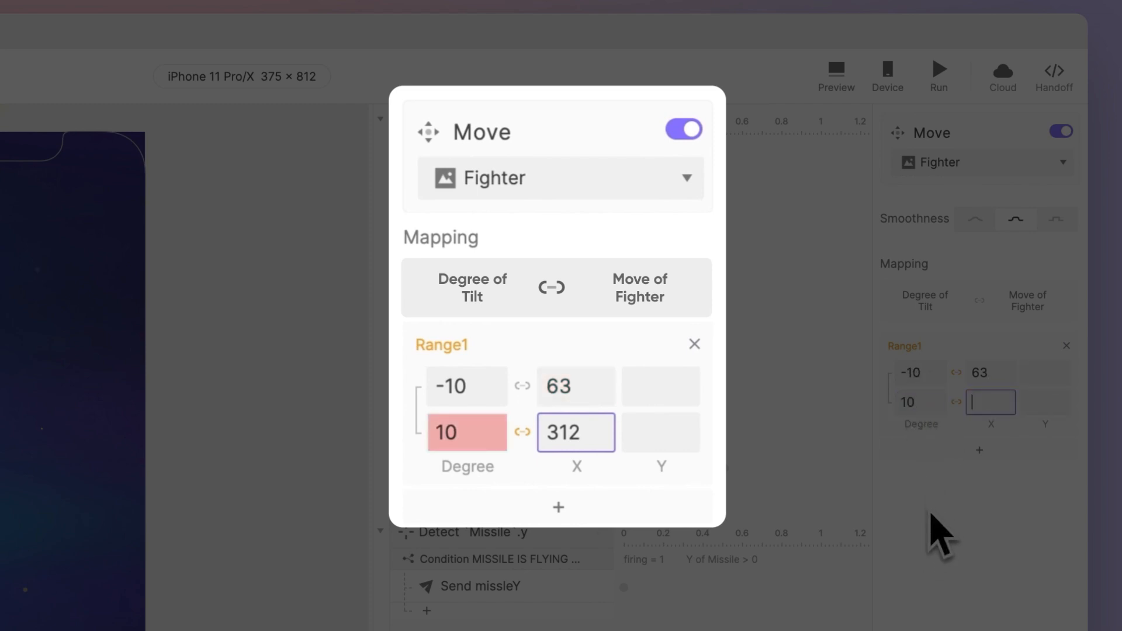
{"action": "type", "text": "312"}
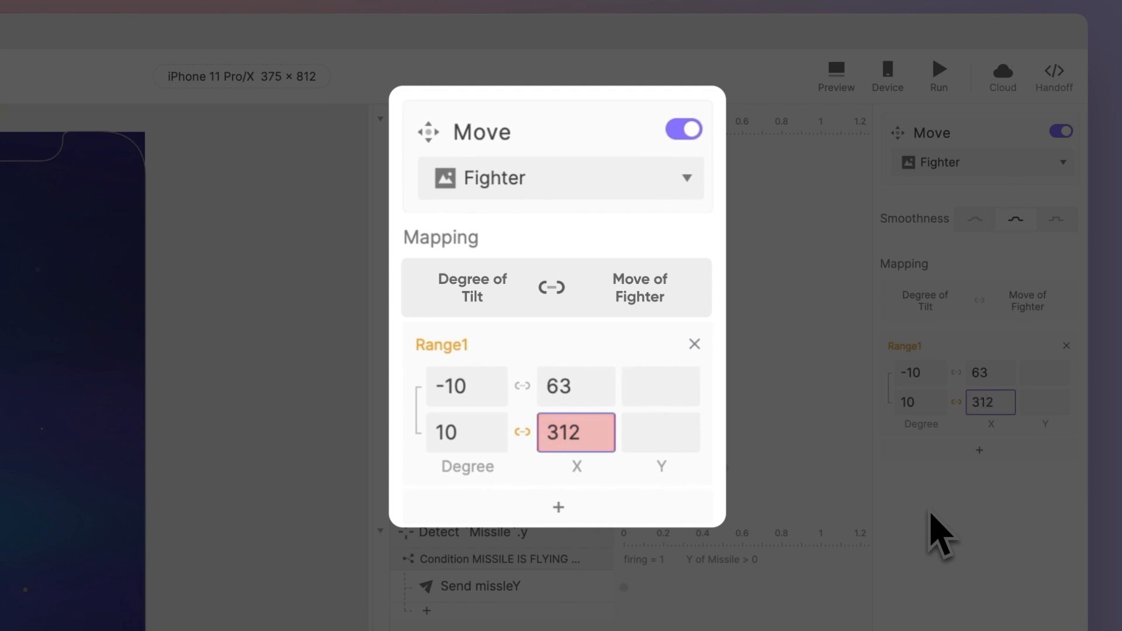
{"action": "left_click", "coordinate": [939, 69]}
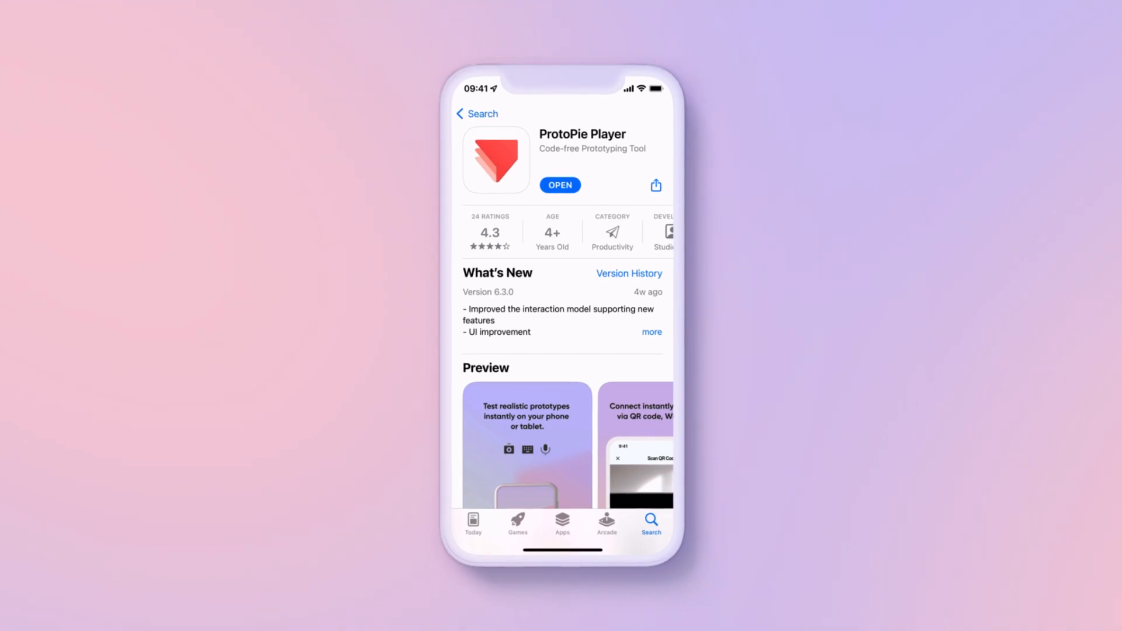
- Launch ProtoPie Player from the App Store to test the tilt control
{"action": "left_click", "coordinate": [560, 184]}
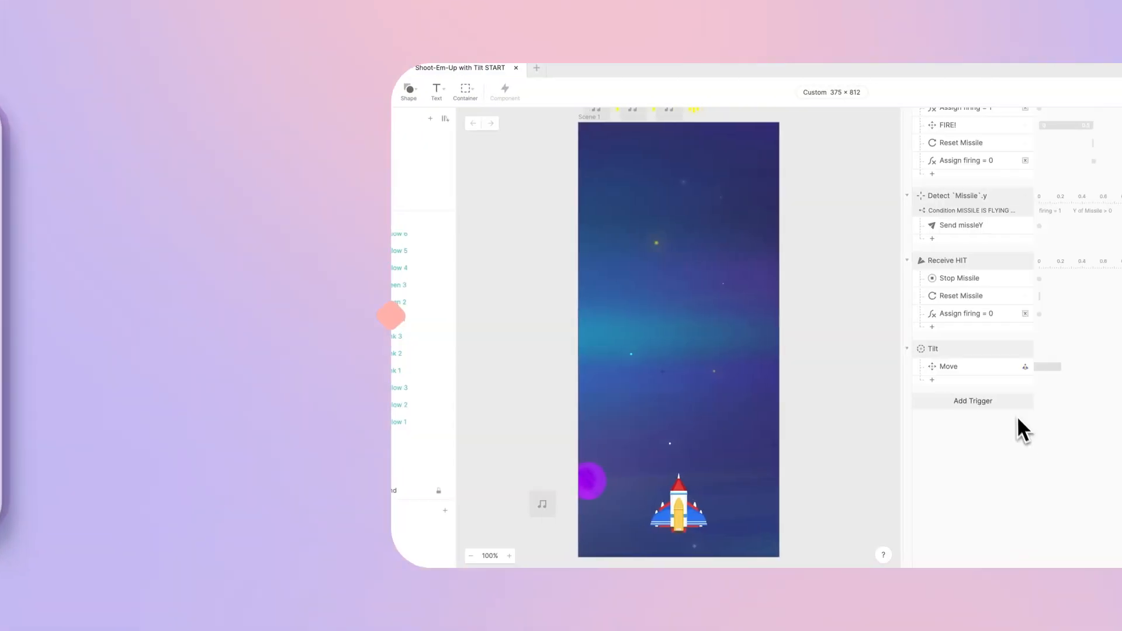
- Add a second Tilt sensor trigger from the trigger list
{"action": "left_click", "coordinate": [973, 401]}
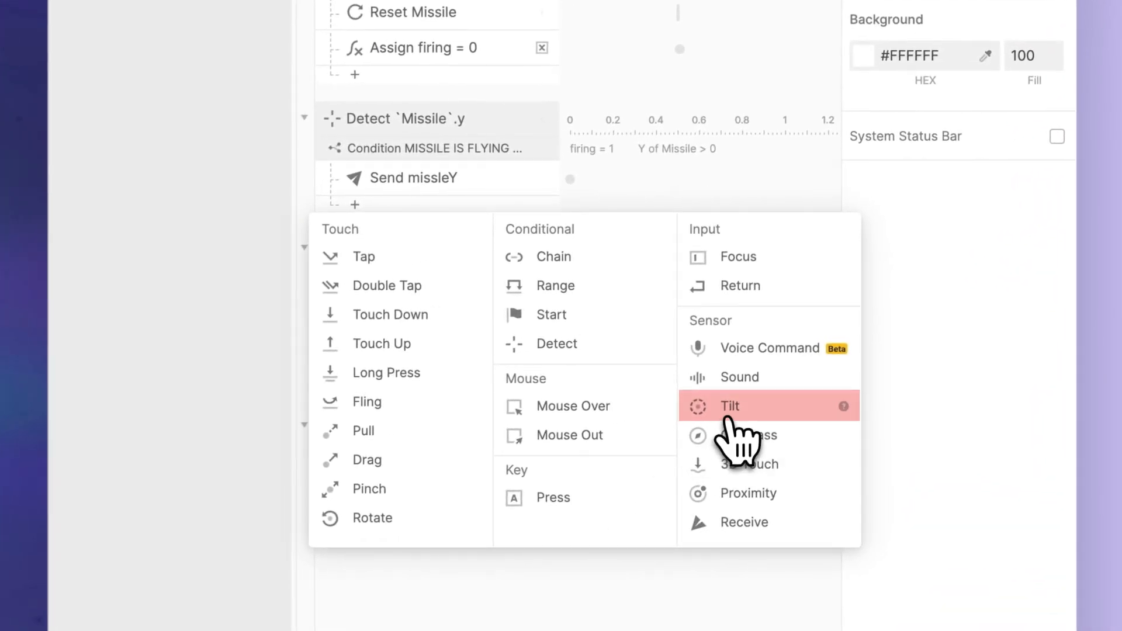
{"action": "left_click", "coordinate": [730, 406]}
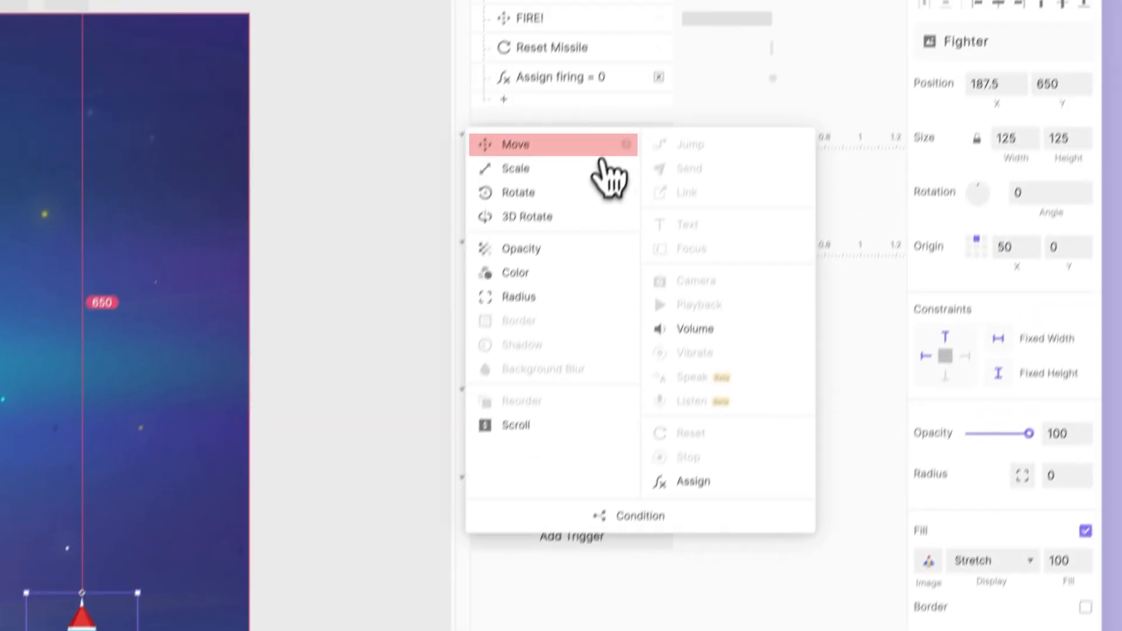
- Add a Move response on Fighter mapping Degree -5 → Y 550 and Degree 0 → Y 650
{"action": "left_click", "coordinate": [515, 143]}
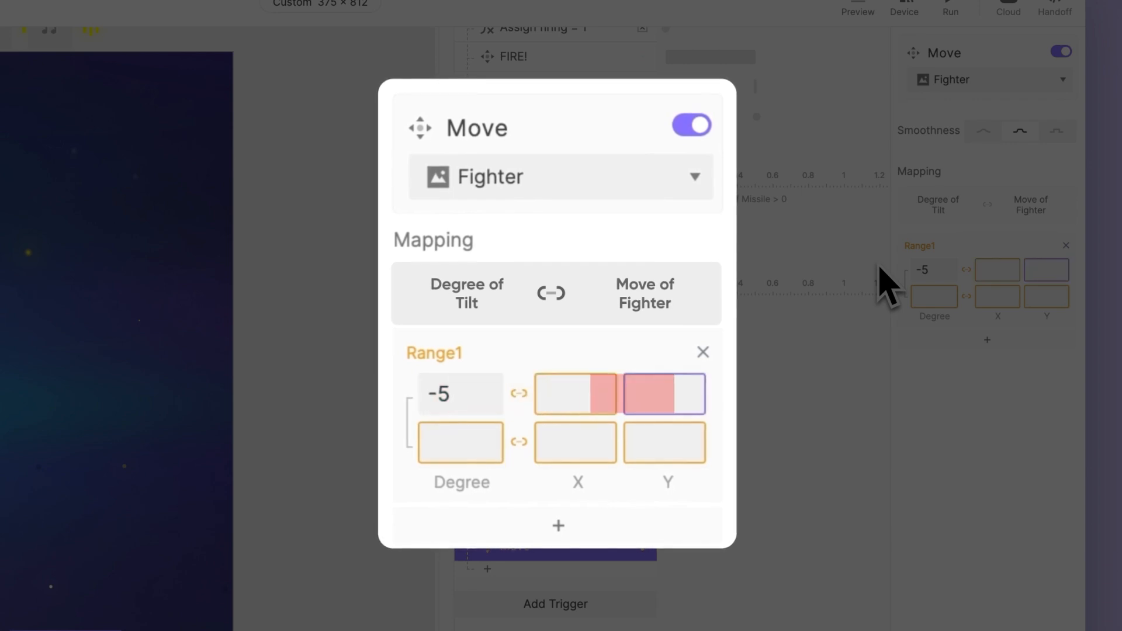
{"action": "type", "text": "550"}
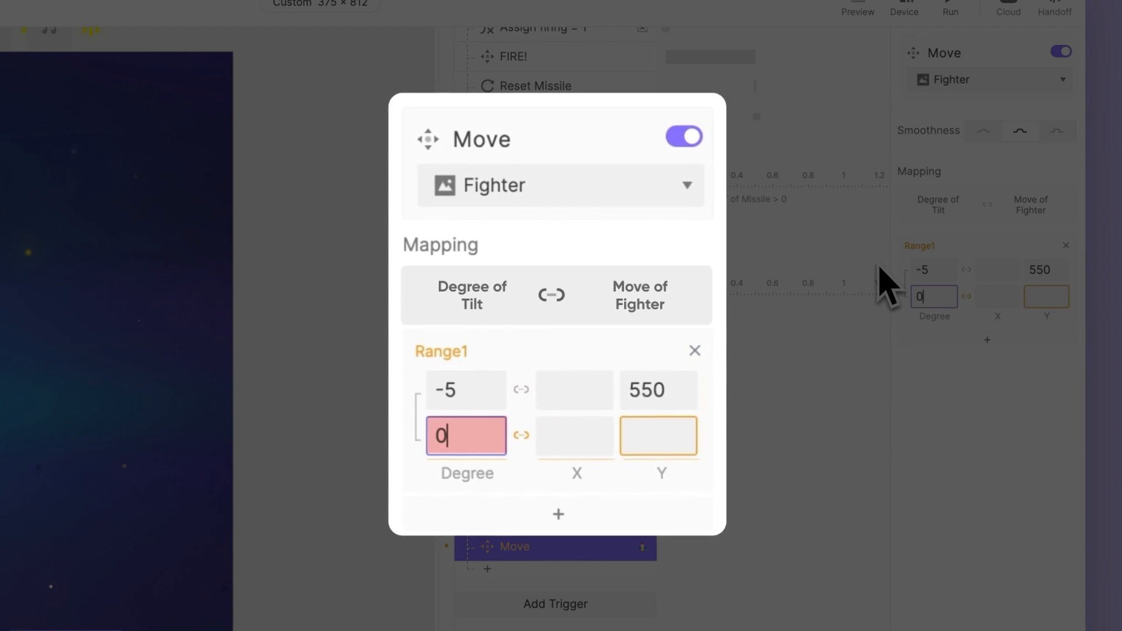
{"action": "left_click", "coordinate": [658, 435]}
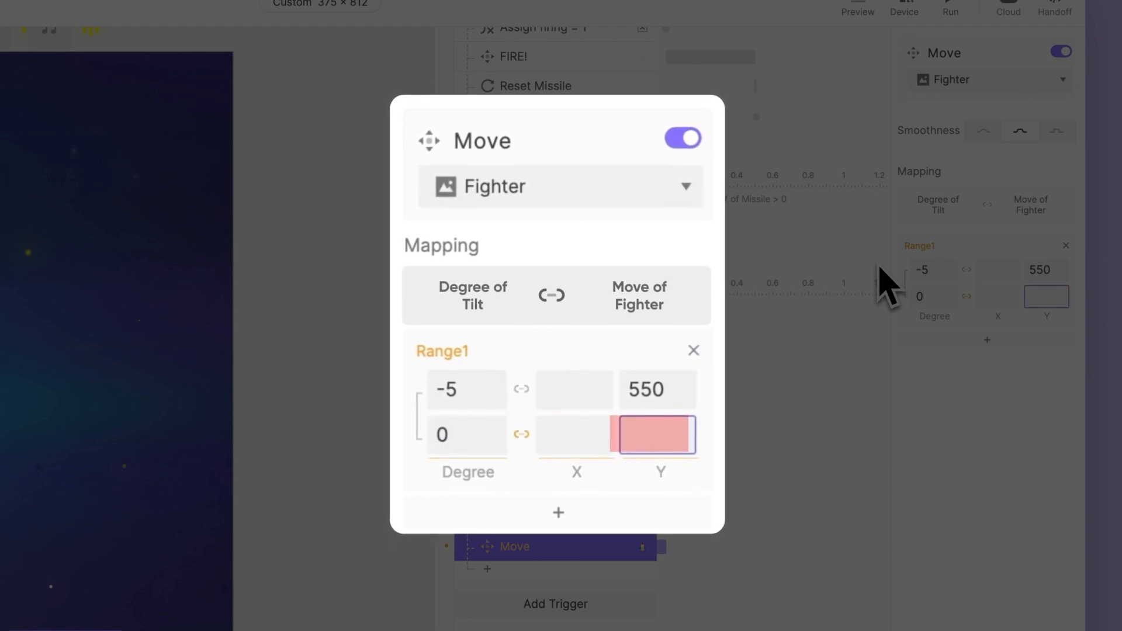
{"action": "type", "text": "650"}
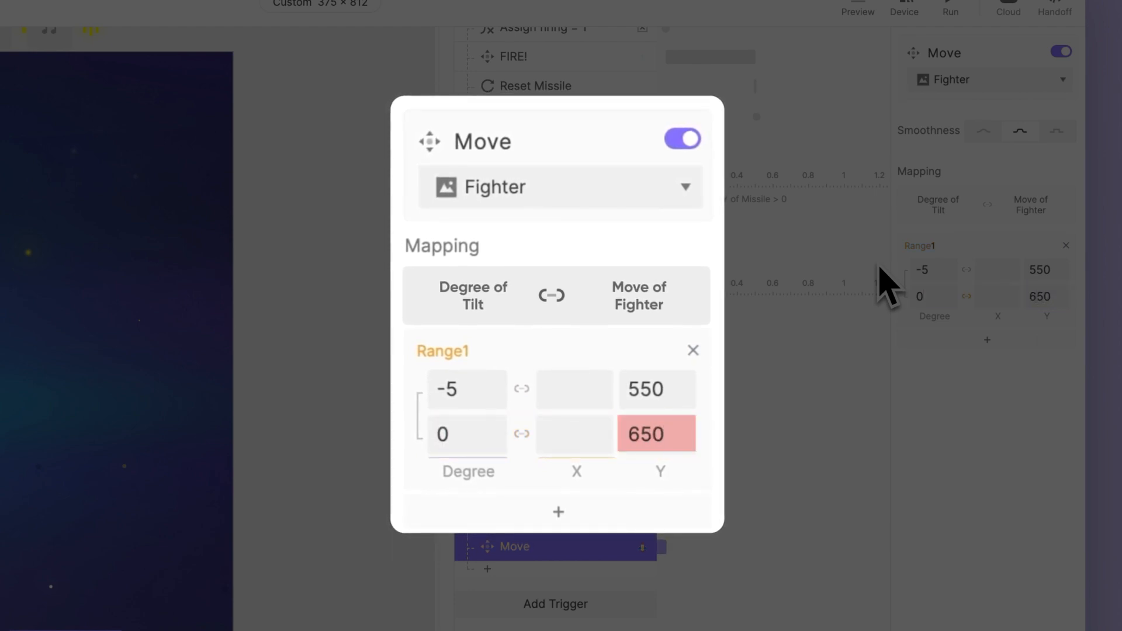